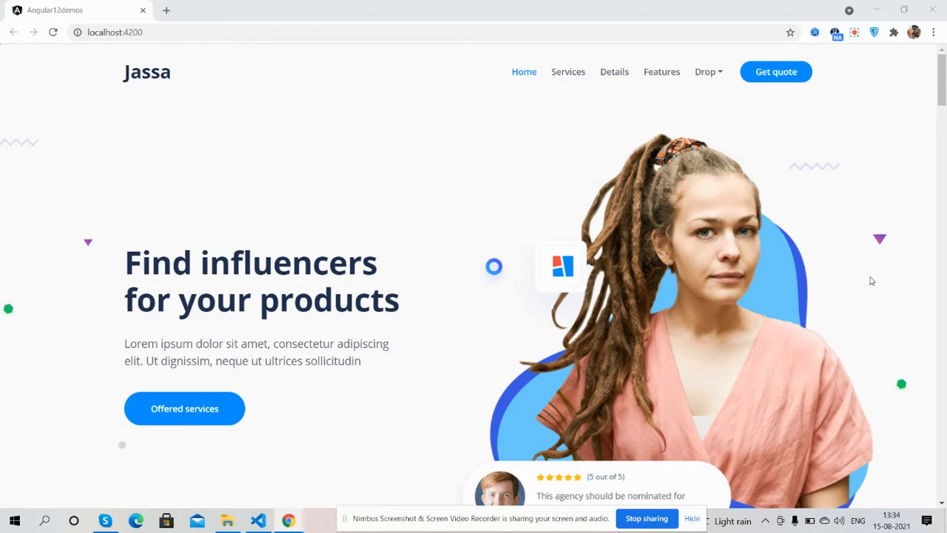
Scroll down through the Jassa page's opening sections from the hero
{"action": "scroll", "scroll_direction": "down", "scroll_amount": 3}
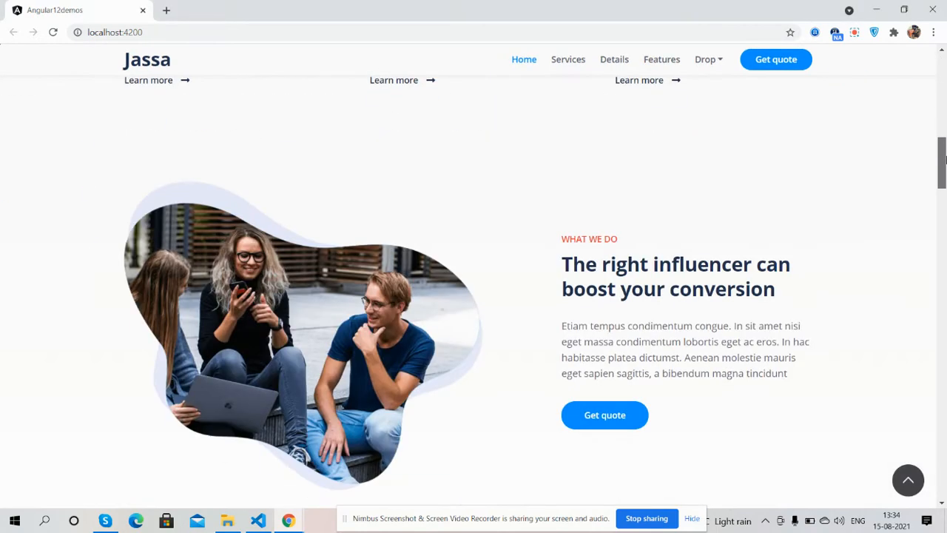
{"action": "scroll", "scroll_direction": "down", "scroll_amount": 3}
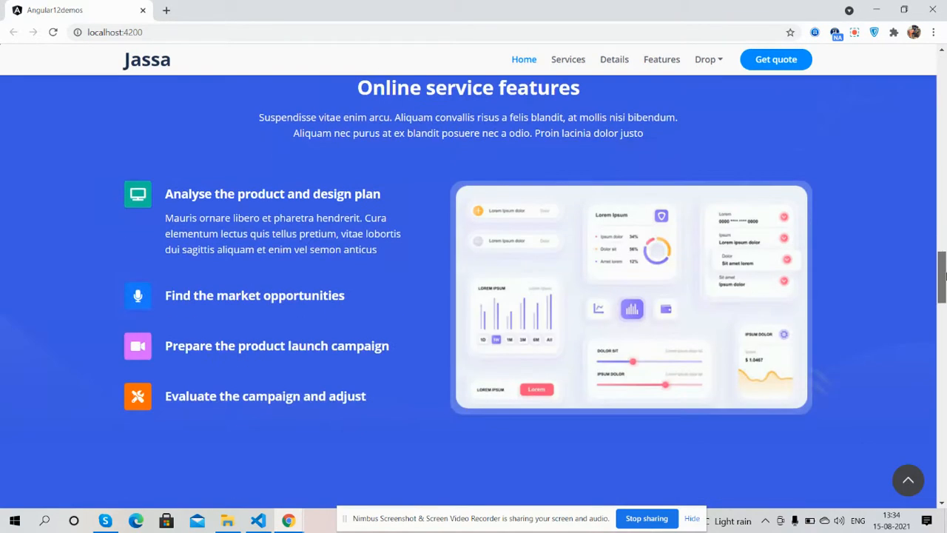
{"action": "scroll", "scroll_direction": "down", "scroll_amount": 3}
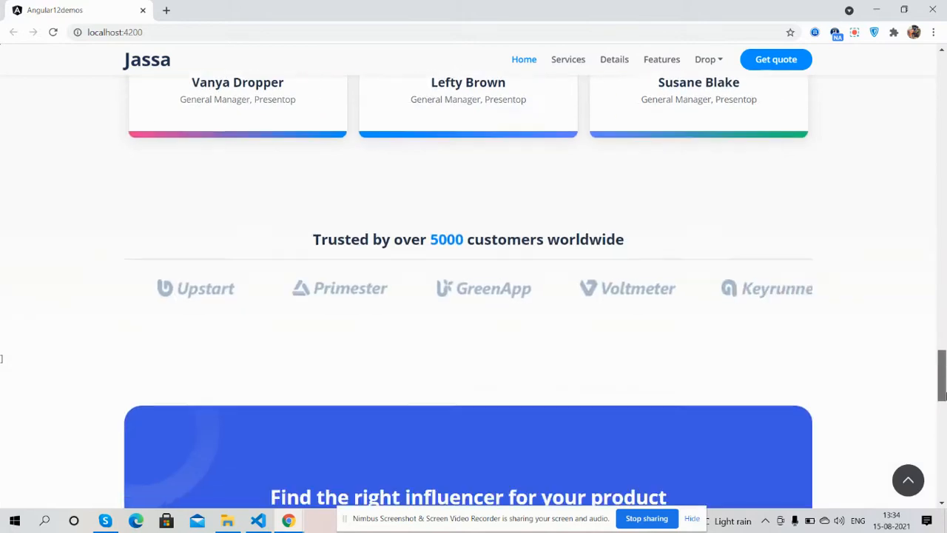
{"action": "scroll", "scroll_direction": "down", "scroll_amount": 3}
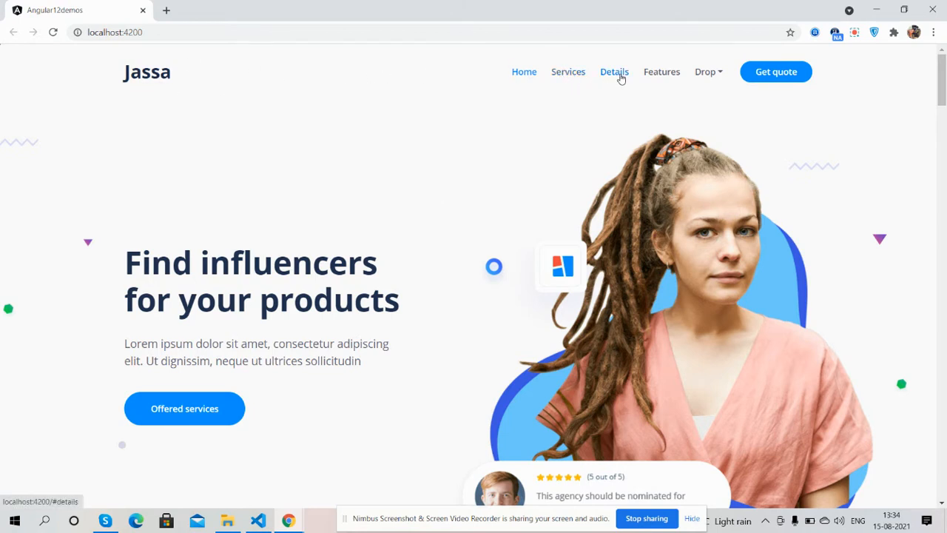
{"action": "left_click", "coordinate": [705, 71]}
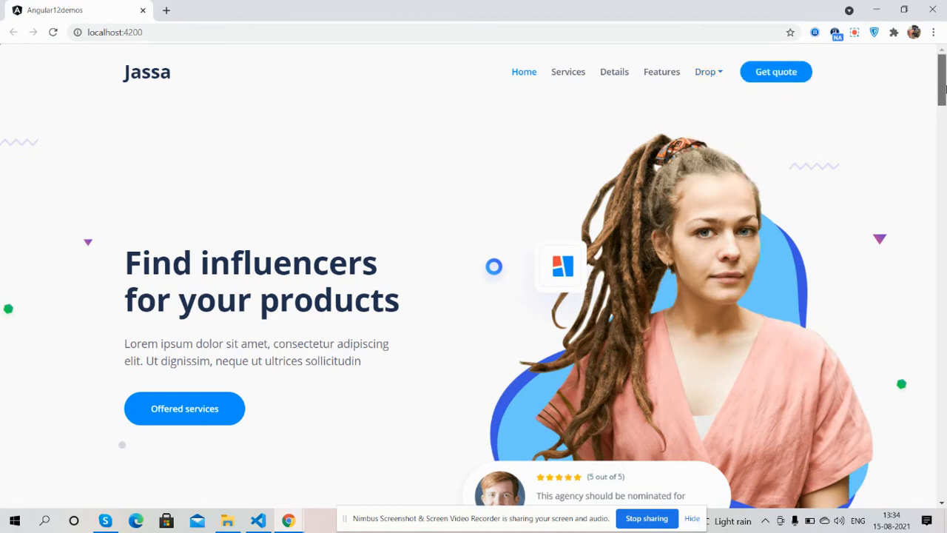
{"action": "scroll", "scroll_direction": "down", "scroll_amount": 3}
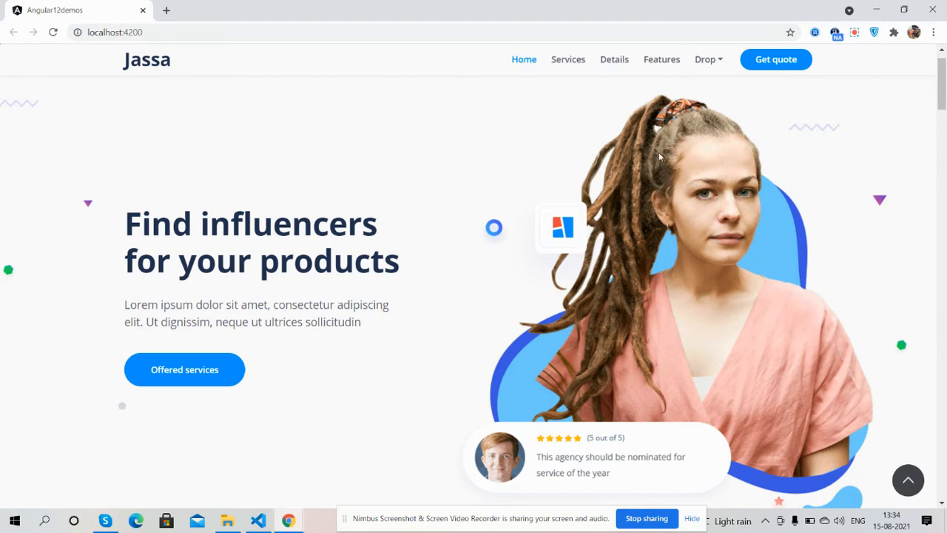
Jump to Services via the nav, return Home, then scroll to the About Us section
{"action": "left_click", "coordinate": [569, 59]}
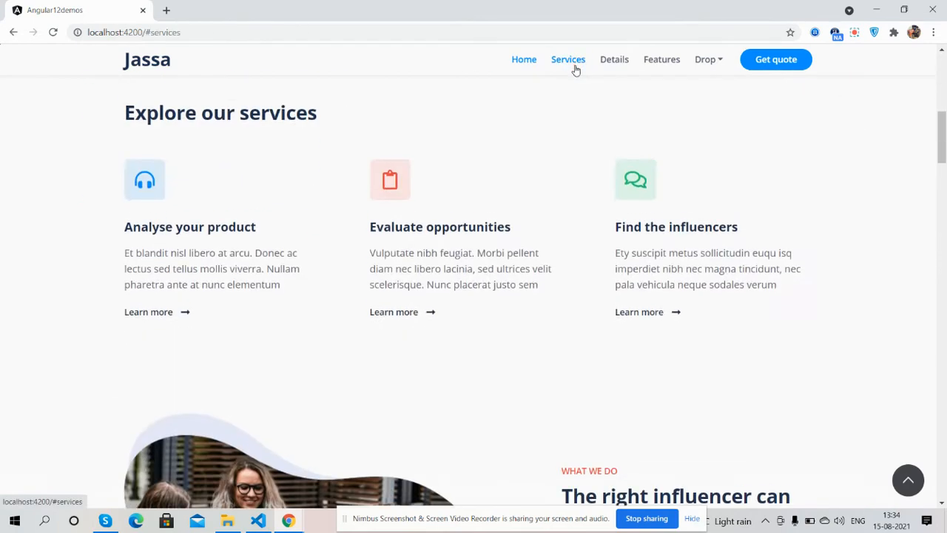
{"action": "left_click", "coordinate": [524, 59]}
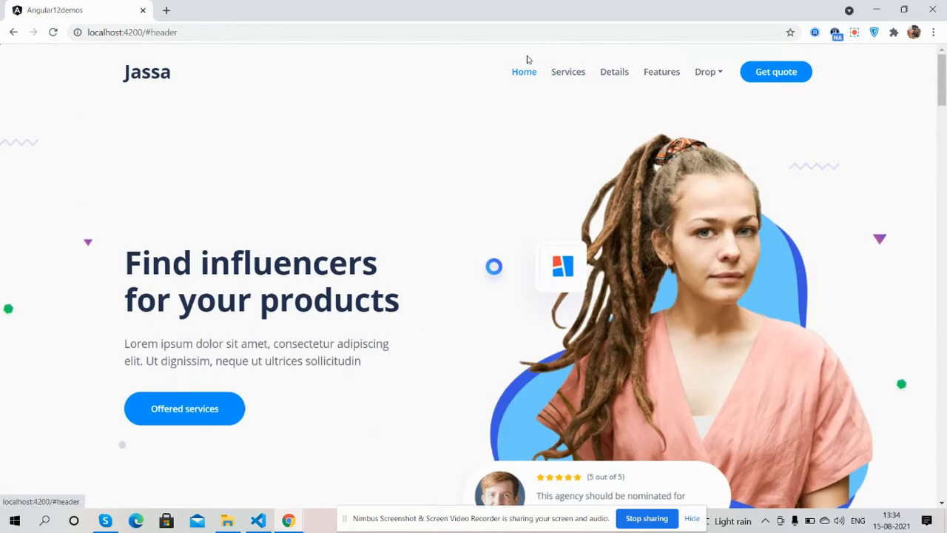
{"action": "scroll", "scroll_direction": "down", "scroll_amount": 3}
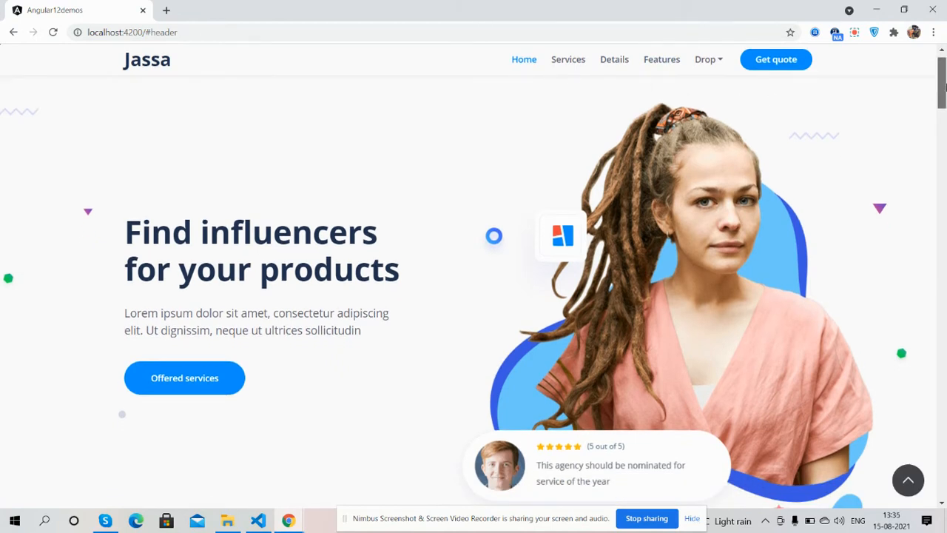
{"action": "scroll", "scroll_direction": "down", "scroll_amount": 3}
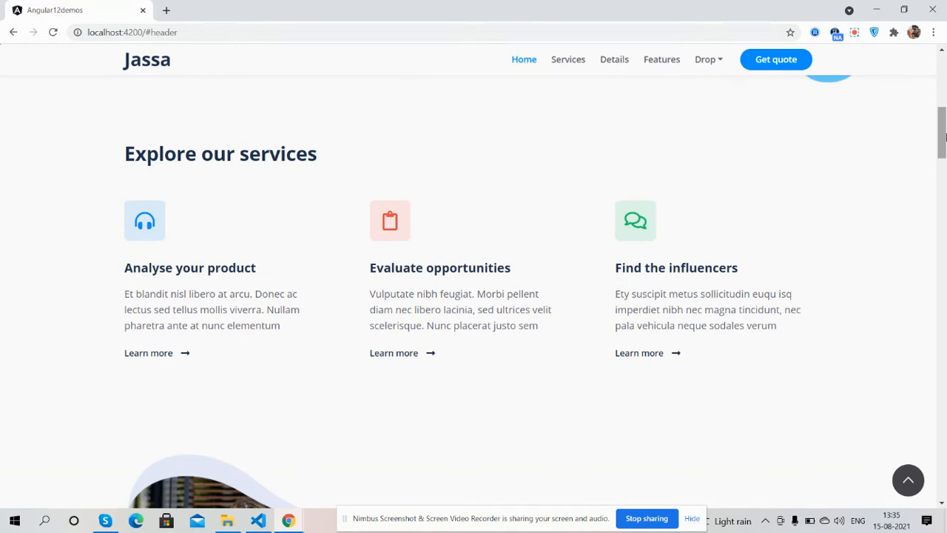
{"action": "mouse_move", "coordinate": [837, 198]}
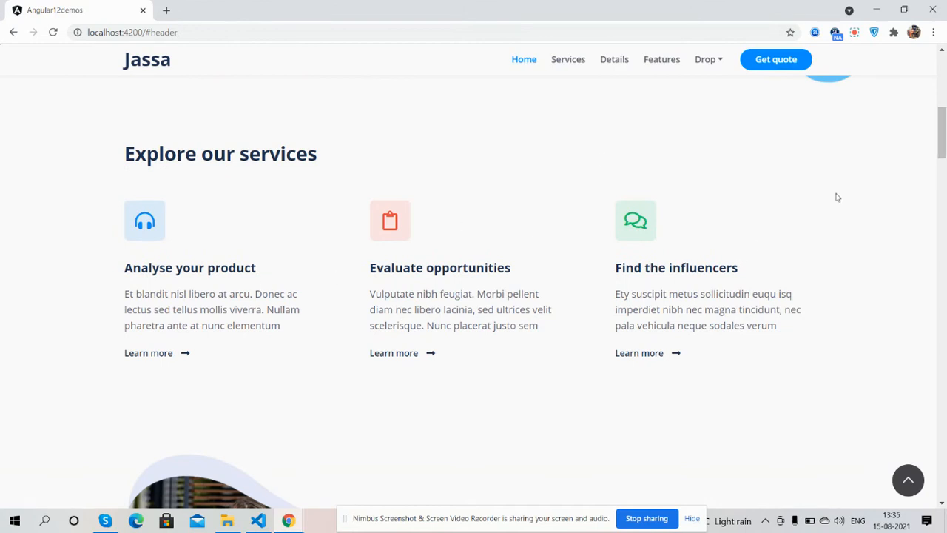
{"action": "scroll", "scroll_direction": "up", "scroll_amount": 3}
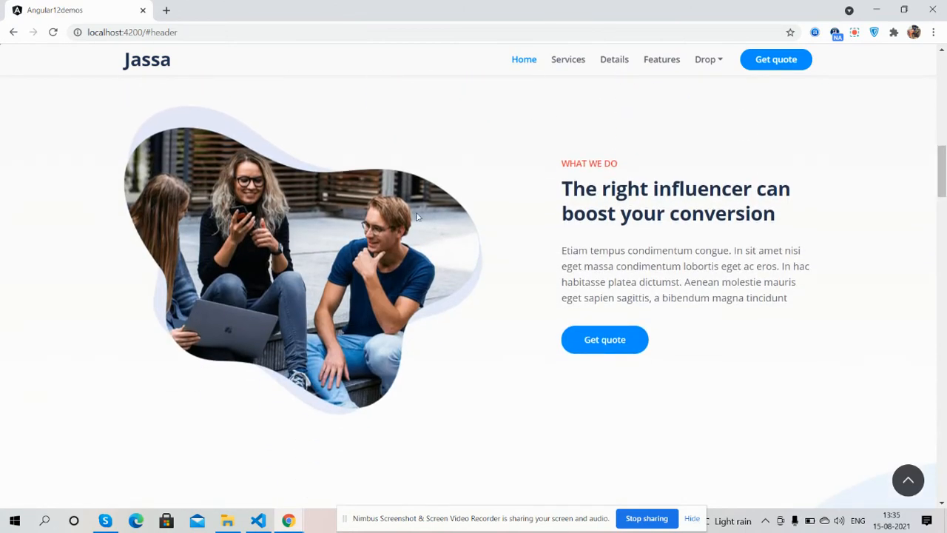
{"action": "mouse_move", "coordinate": [903, 166]}
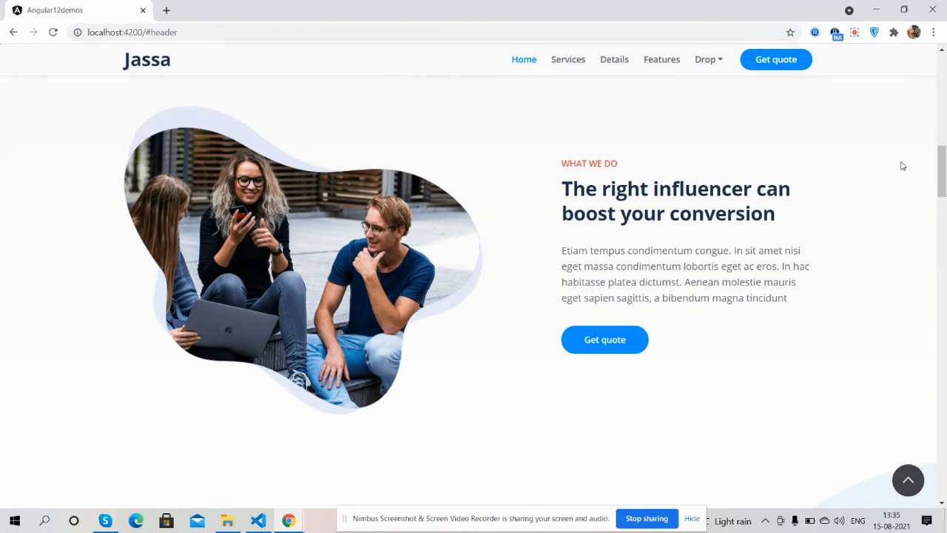
{"action": "scroll", "scroll_direction": "down", "scroll_amount": 3}
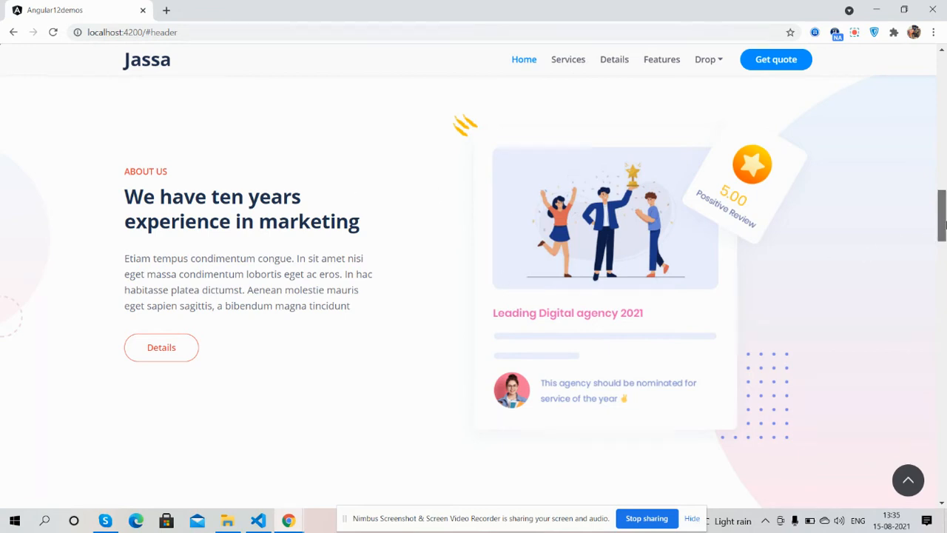
Scroll down past features, testimonials and client logos to the quote form
{"action": "scroll", "scroll_direction": "down", "scroll_amount": 3}
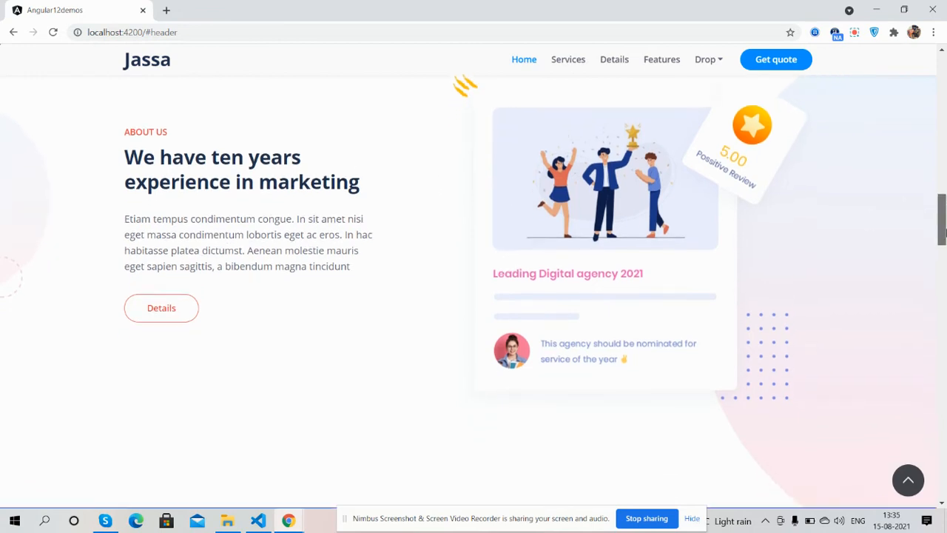
{"action": "scroll", "scroll_direction": "down", "scroll_amount": 3}
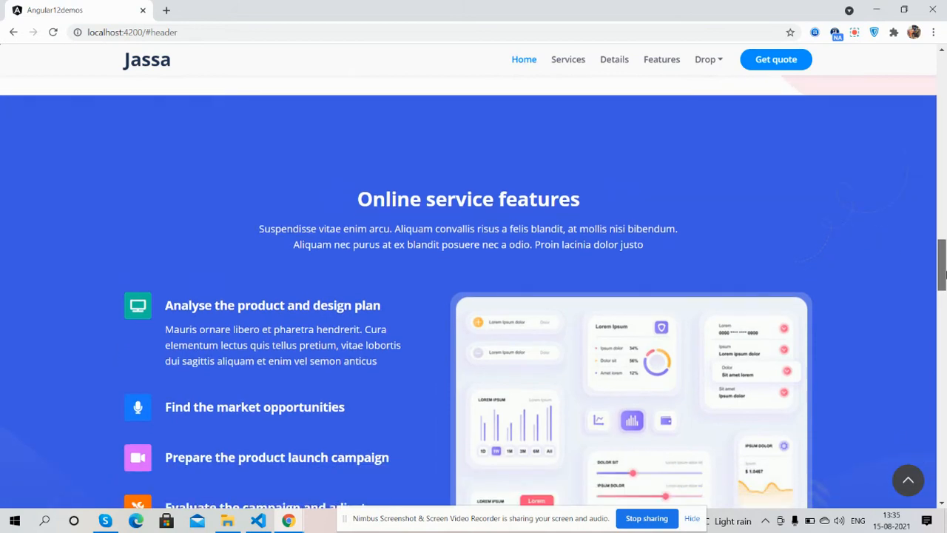
{"action": "scroll", "scroll_direction": "down", "scroll_amount": 3}
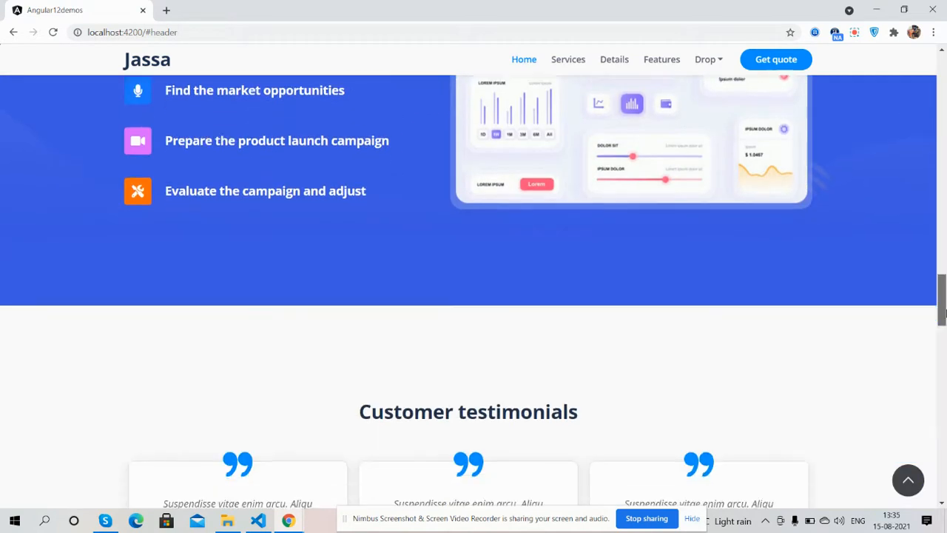
{"action": "scroll", "scroll_direction": "down", "scroll_amount": 3}
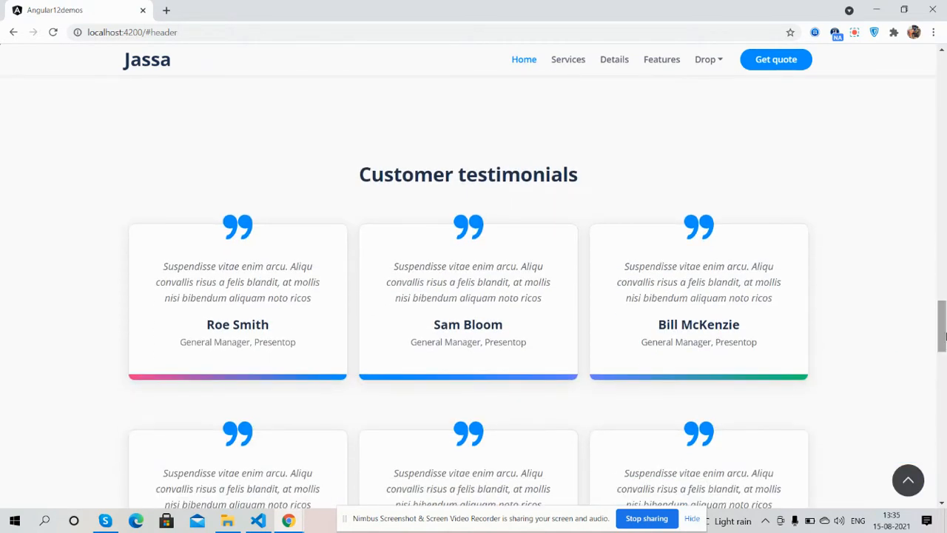
{"action": "scroll", "scroll_direction": "down", "scroll_amount": 3}
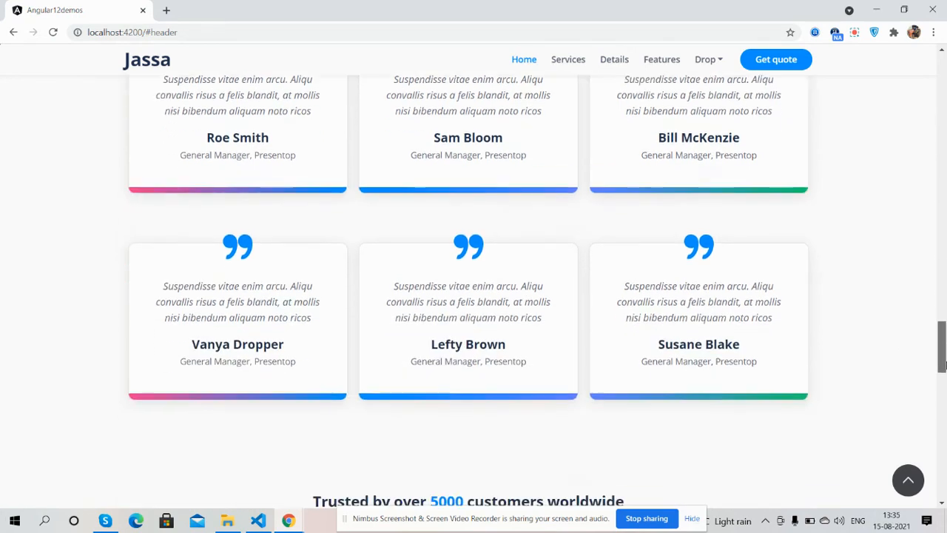
{"action": "scroll", "scroll_direction": "down", "scroll_amount": 3}
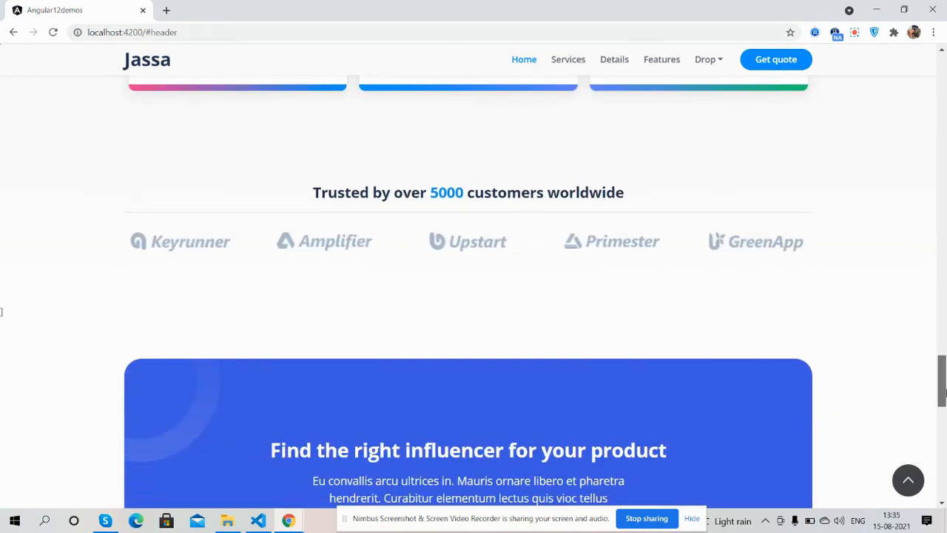
{"action": "scroll", "scroll_direction": "down", "scroll_amount": 3}
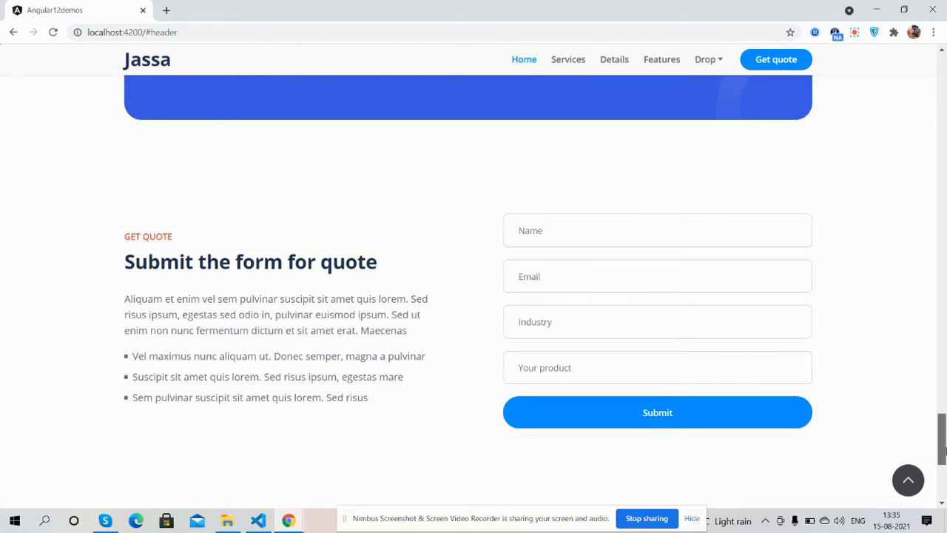
{"action": "scroll", "scroll_direction": "down", "scroll_amount": 3}
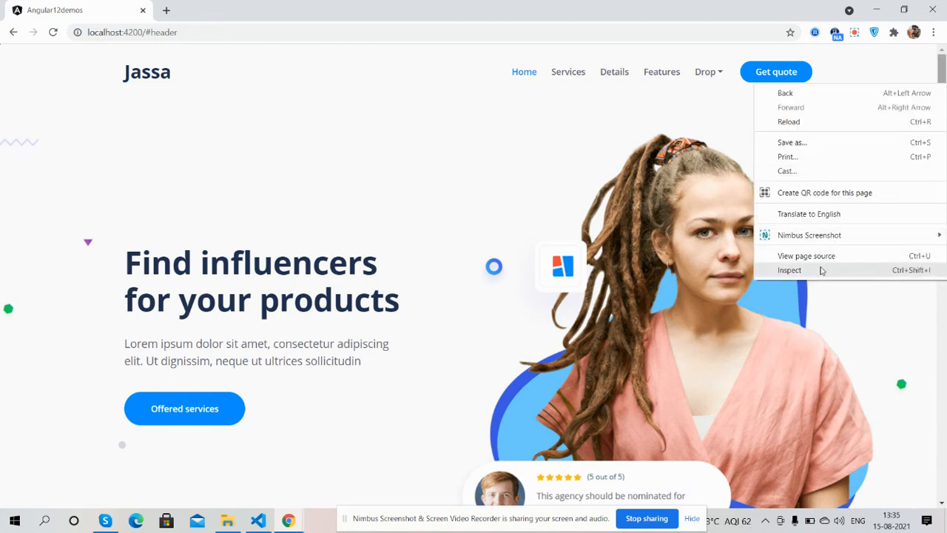
Inspect the page in DevTools and scroll the iPhone X mobile preview
{"action": "left_click", "coordinate": [790, 269]}
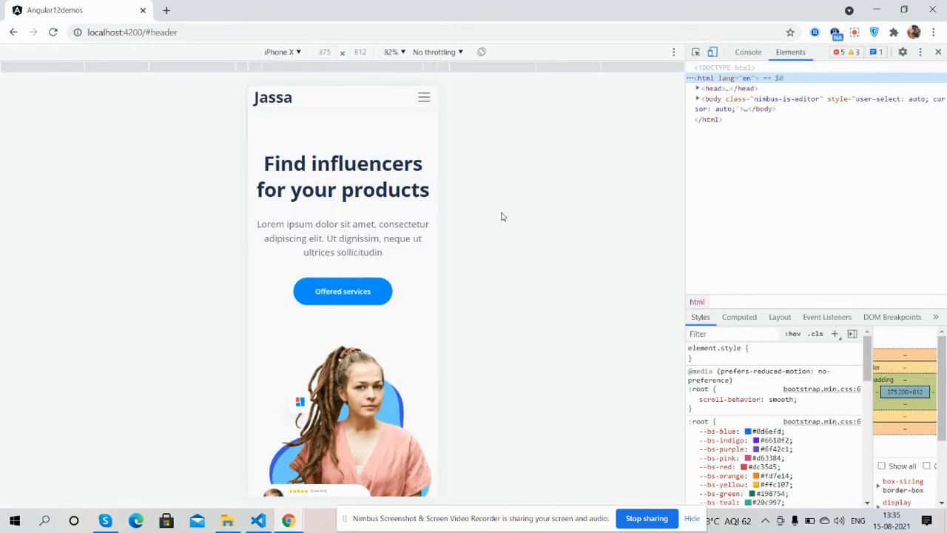
{"action": "scroll", "scroll_direction": "down", "scroll_amount": 3}
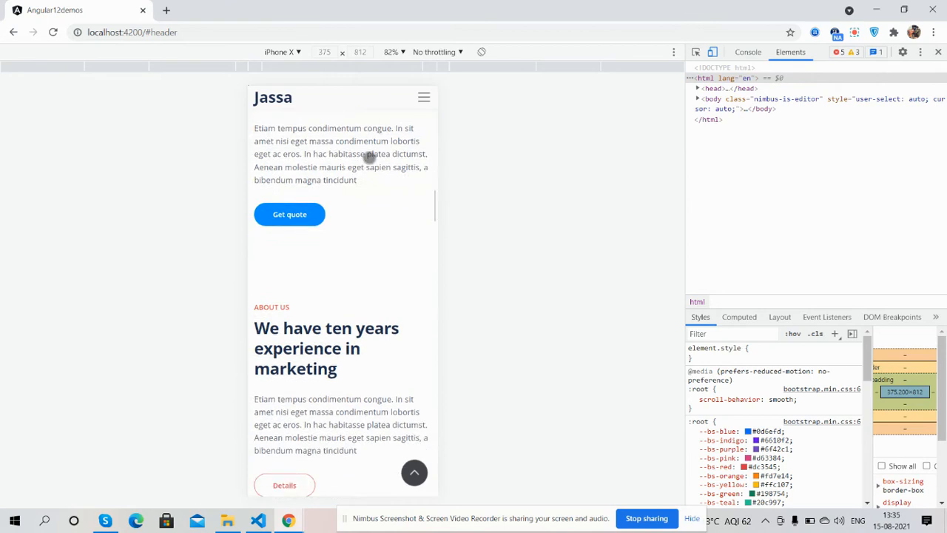
{"action": "scroll", "scroll_direction": "down", "scroll_amount": 3}
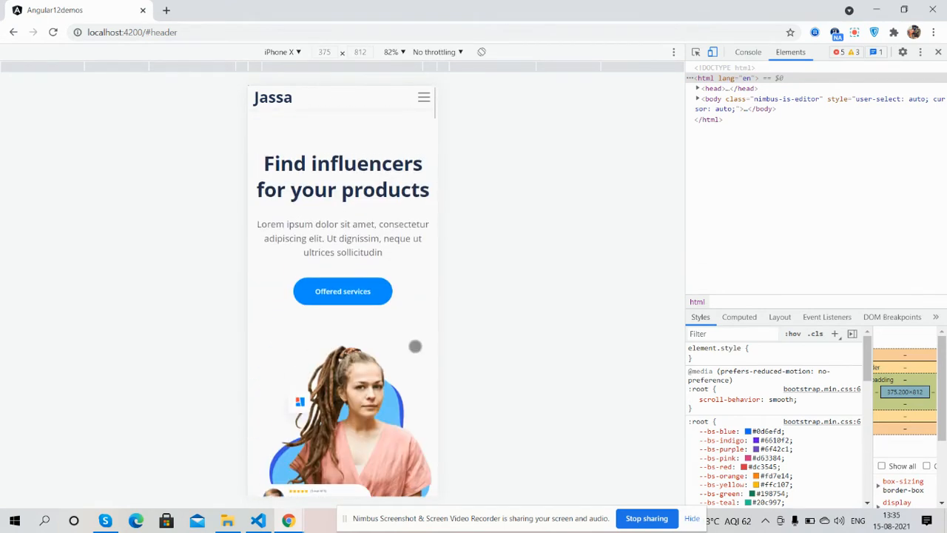
Expand the mobile hamburger menu and show the emulated device list
{"action": "left_click", "coordinate": [423, 98]}
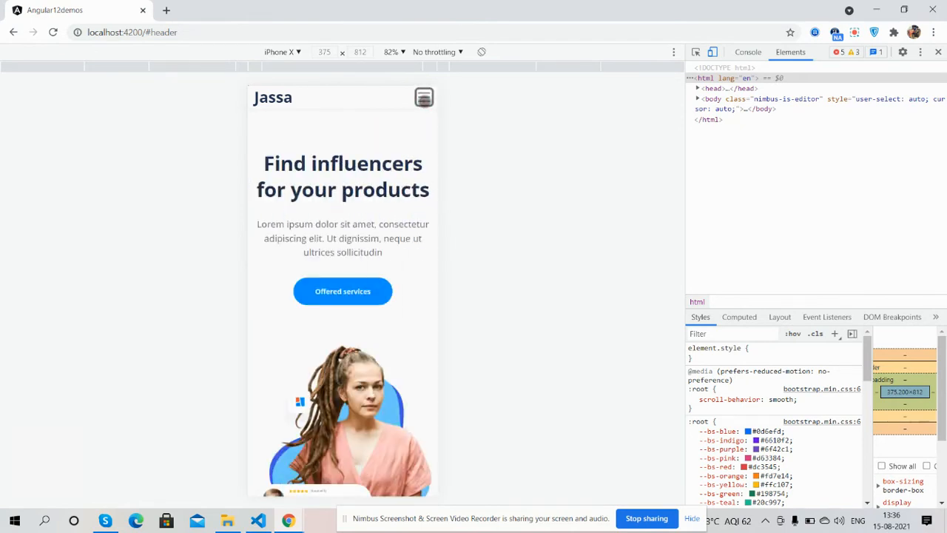
{"action": "left_click", "coordinate": [423, 98]}
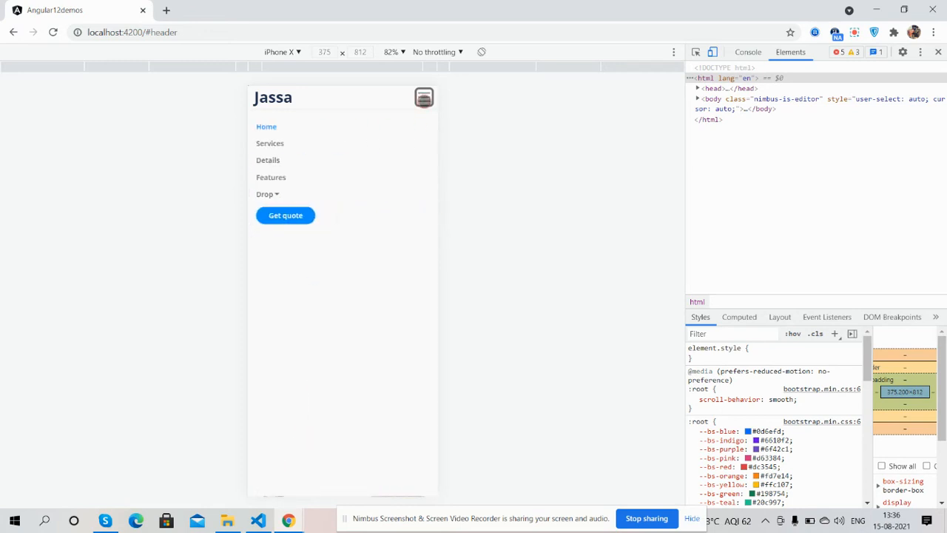
{"action": "left_click", "coordinate": [284, 52]}
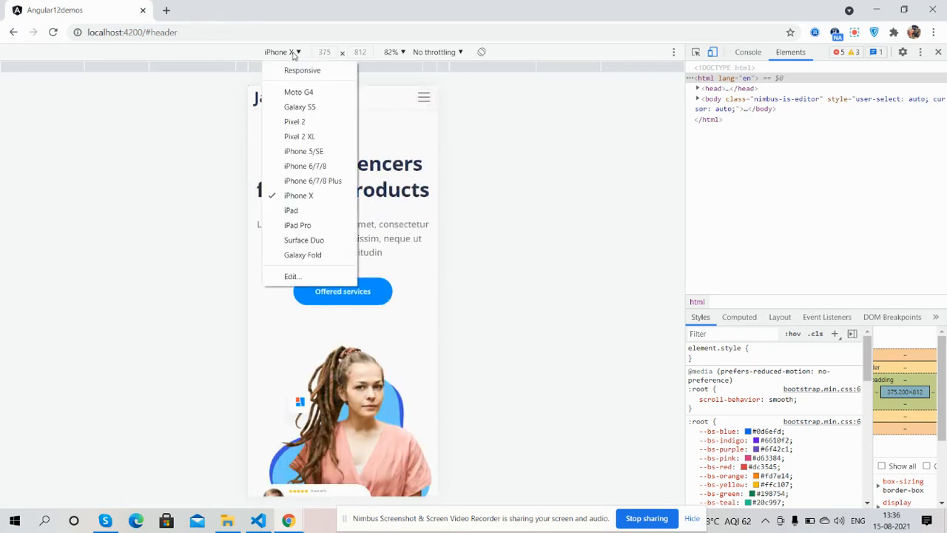
Preview the page as Galaxy S5, then iPad Pro, and scroll the iPad view
{"action": "left_click", "coordinate": [298, 106]}
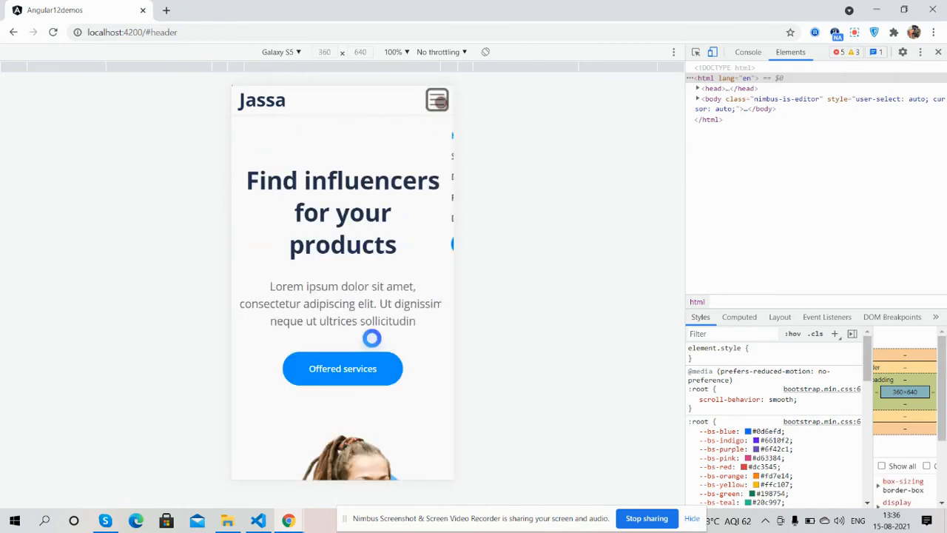
{"action": "left_click", "coordinate": [281, 52]}
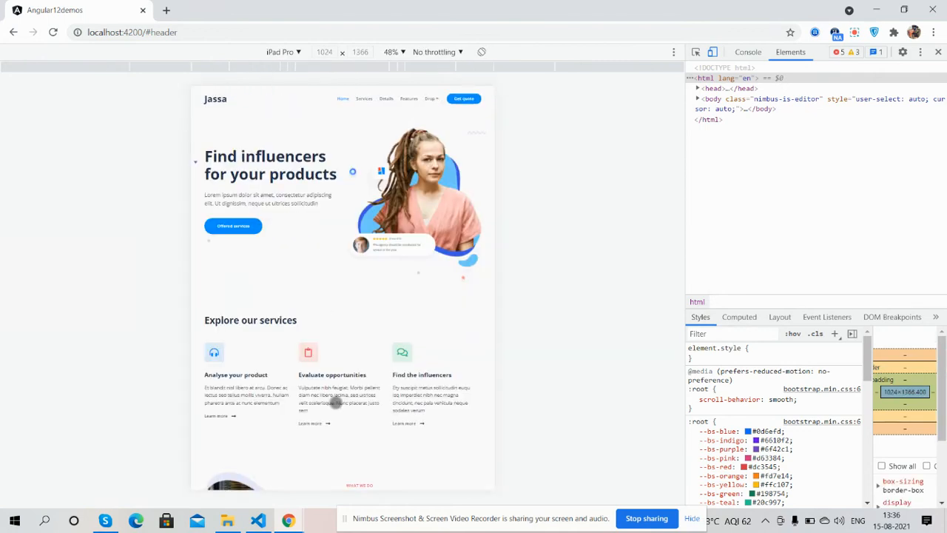
{"action": "scroll", "scroll_direction": "down", "scroll_amount": 3}
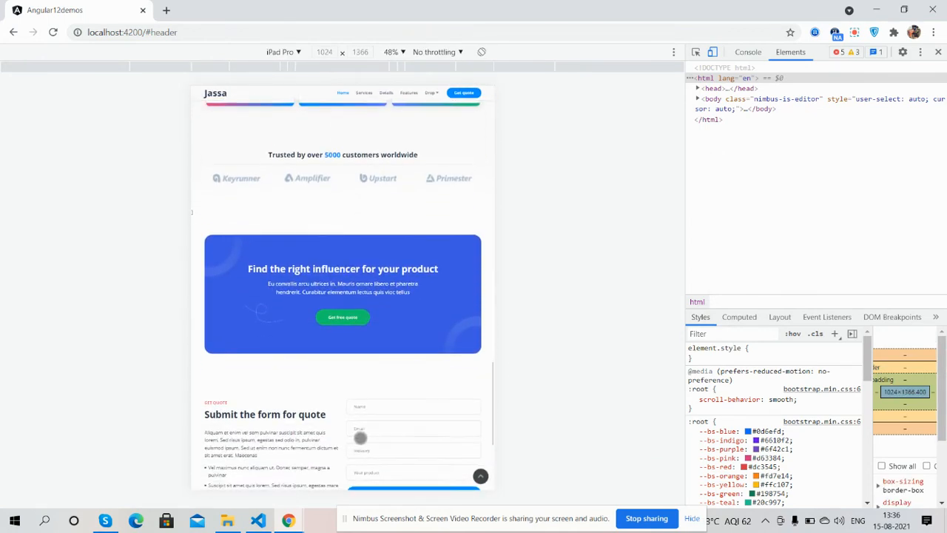
{"action": "scroll", "scroll_direction": "down", "scroll_amount": 3}
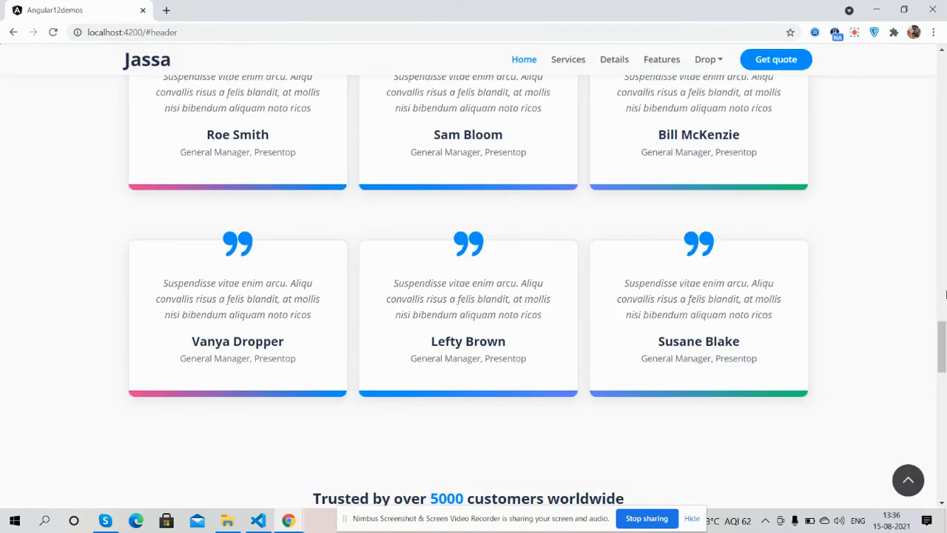
Scroll the desktop page back up to the top hero section
{"action": "scroll", "scroll_direction": "up", "scroll_amount": 3}
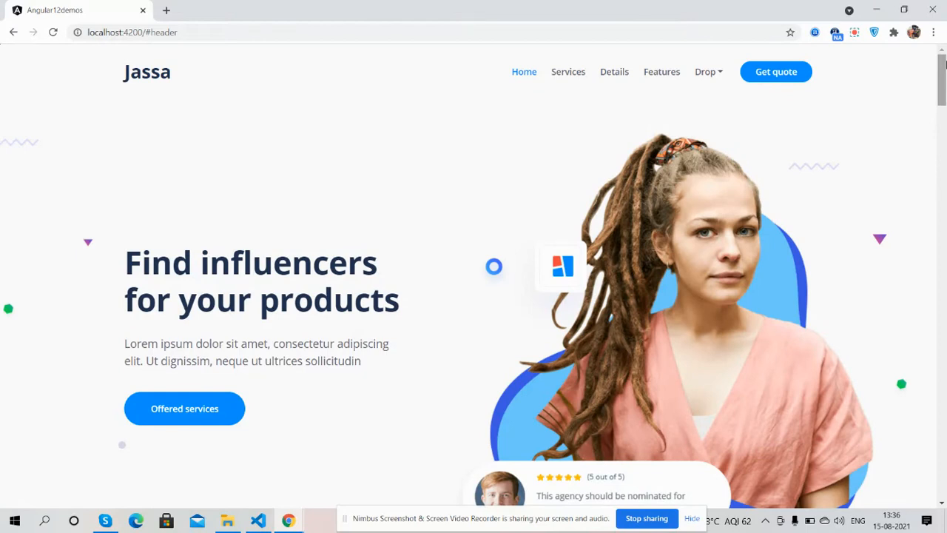
{"action": "mouse_move", "coordinate": [826, 121]}
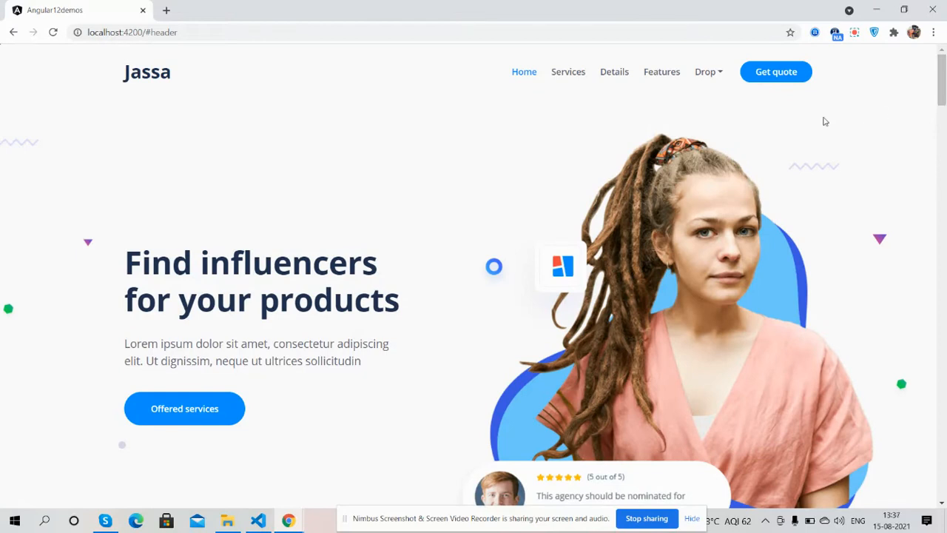
{"action": "mouse_move", "coordinate": [686, 402]}
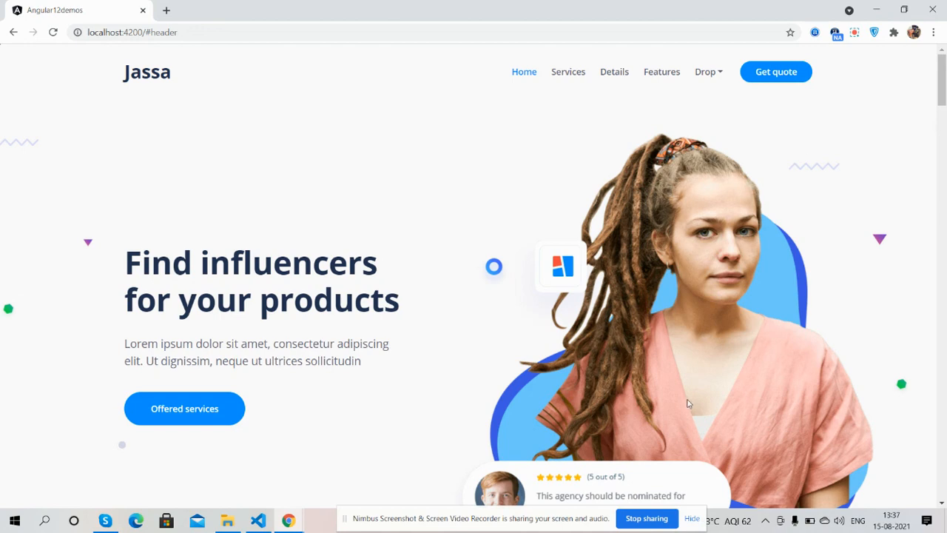